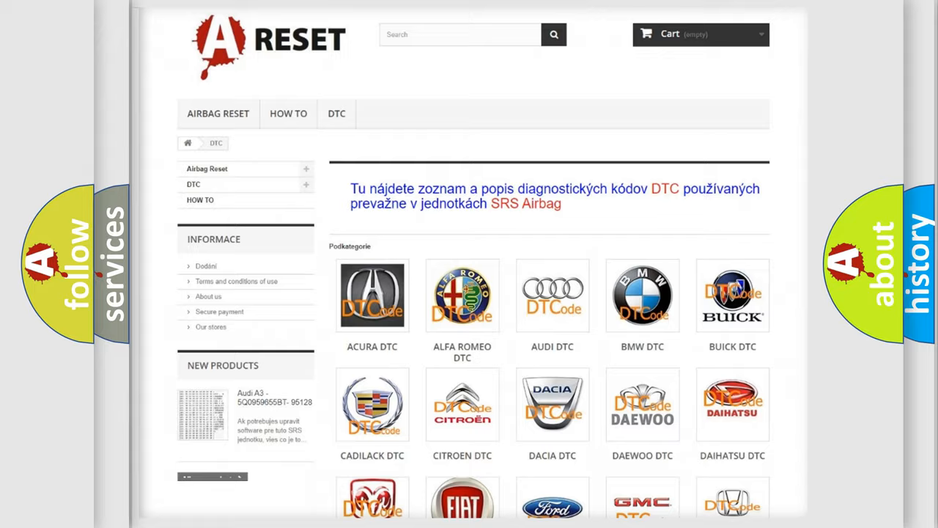
Step: Open the GMC DTC subcategory page and browse its diagnostic codes such as B0002 and B0012
{"action": "scroll", "scroll_direction": "down", "scroll_amount": 3}
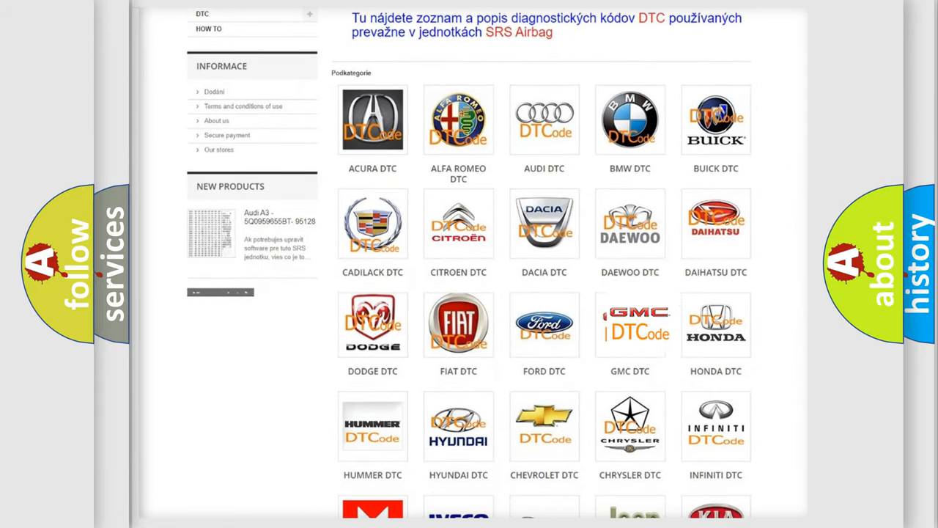
{"action": "left_click", "coordinate": [630, 324]}
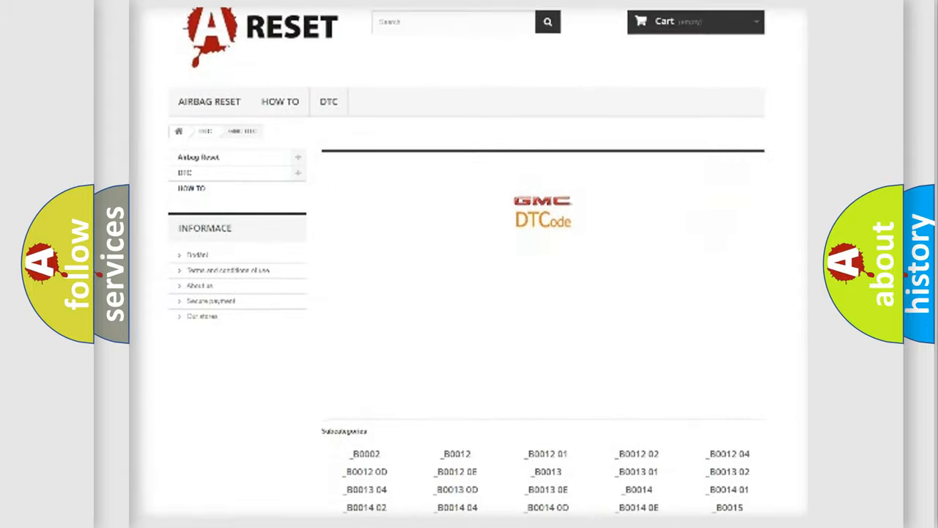
{"action": "scroll", "scroll_direction": "down", "scroll_amount": 3}
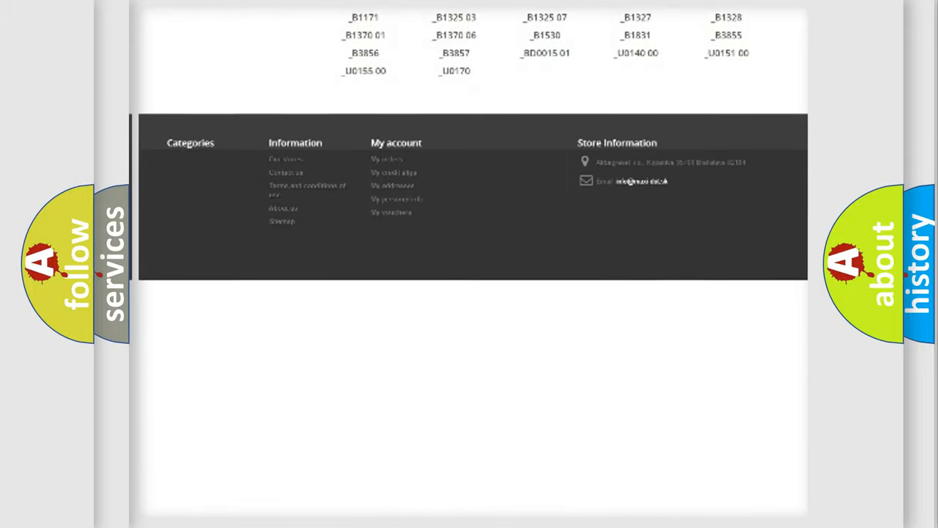
{"action": "scroll", "scroll_direction": "up", "scroll_amount": 3}
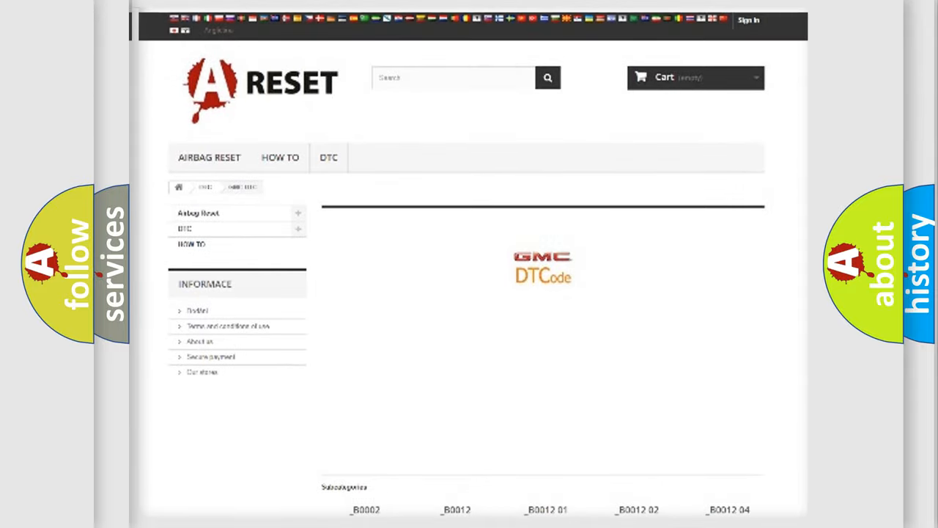